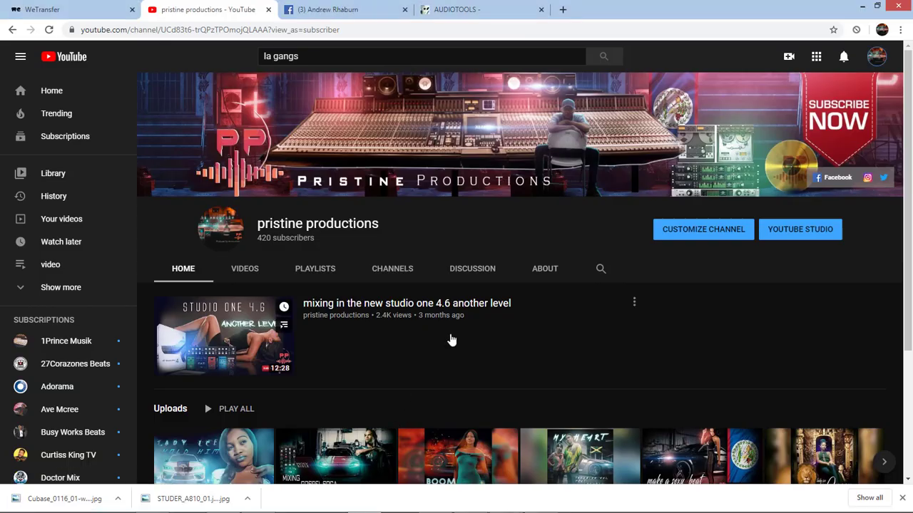
- Close the vocal bus effect window, return to the arrangement, then reopen the Console
scroll("down", 3)
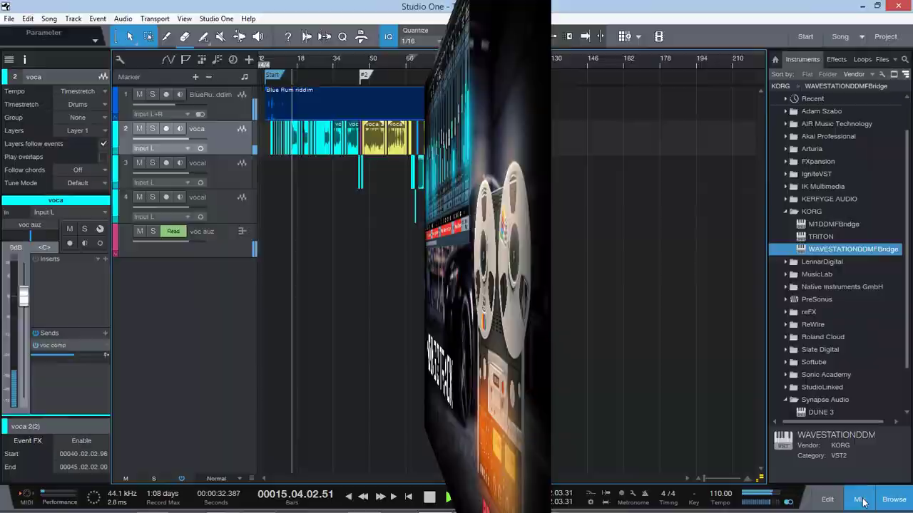
left_click(858, 499)
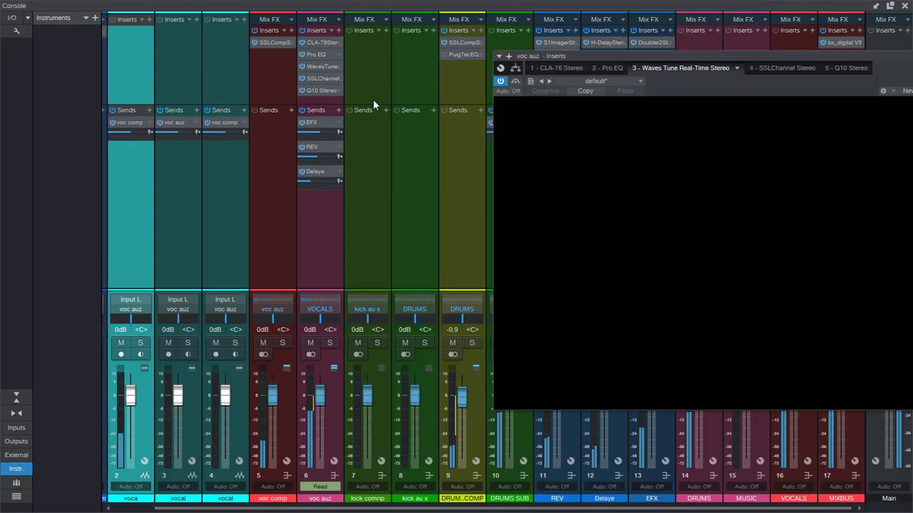
left_click(681, 67)
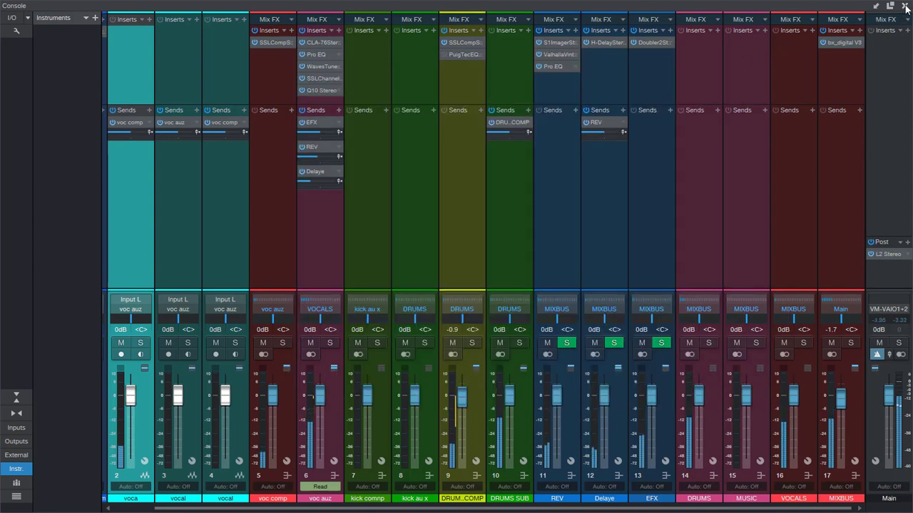
left_click(906, 5)
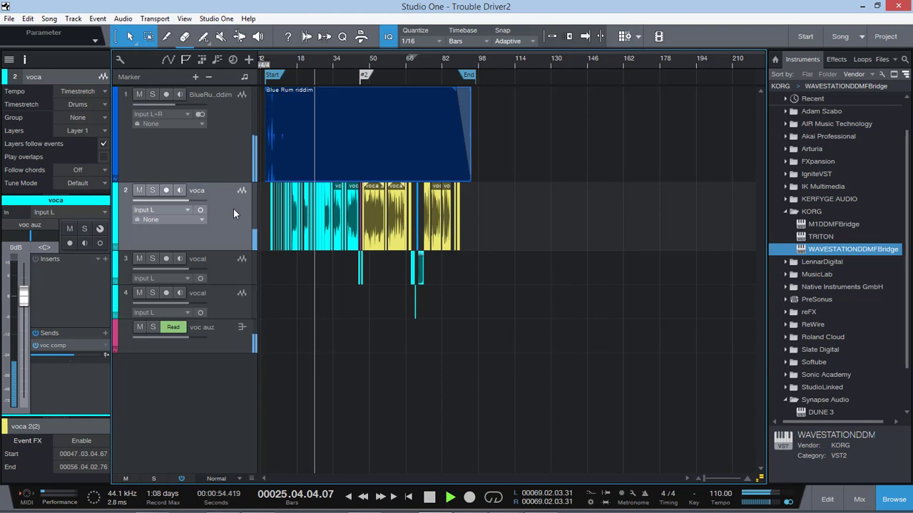
left_click(450, 497)
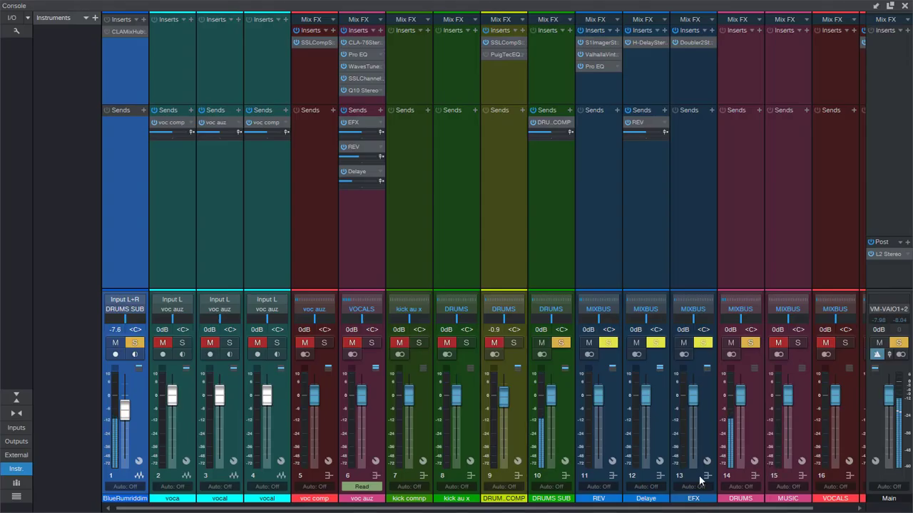
mouse_move(902, 29)
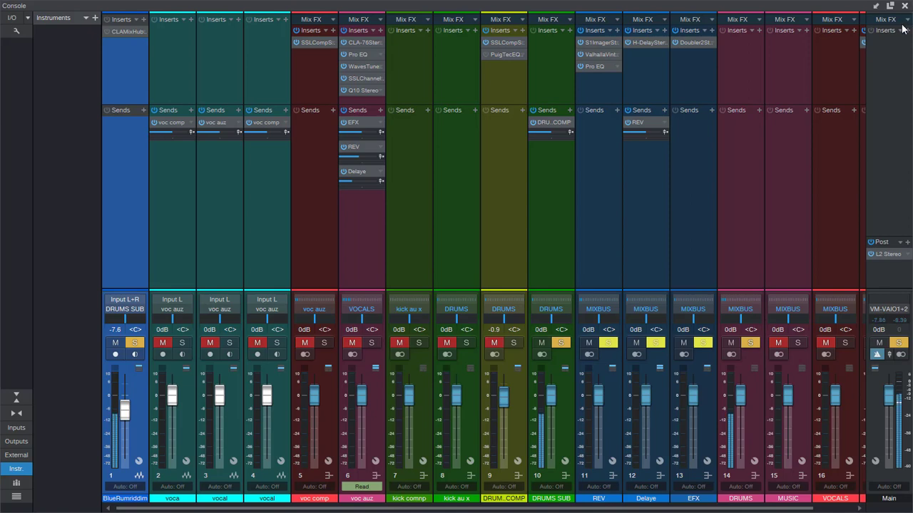
mouse_move(907, 32)
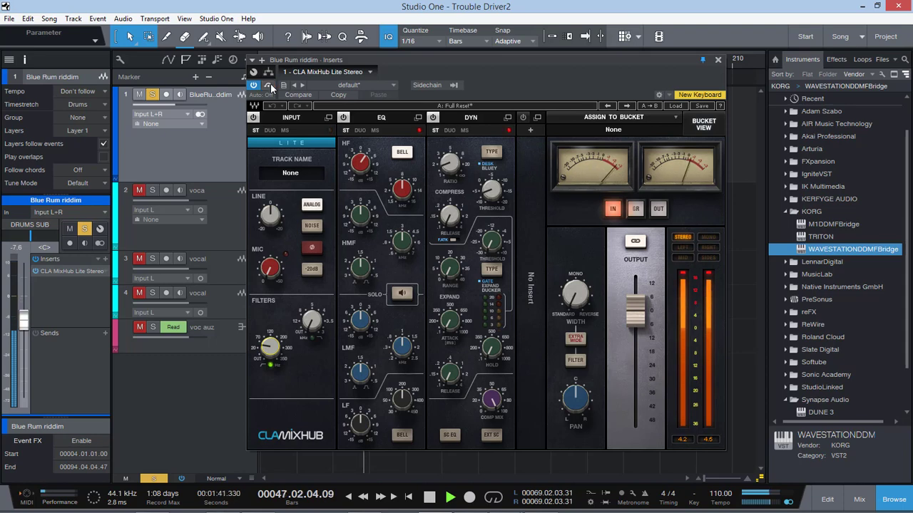
mouse_move(655, 91)
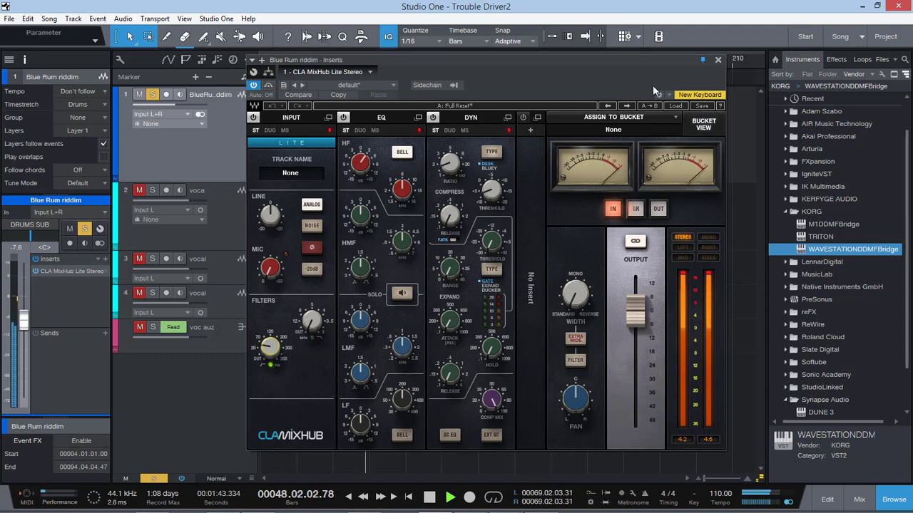
- Close the beat's CLA MixHub insert window and bring up the Console
left_click(718, 59)
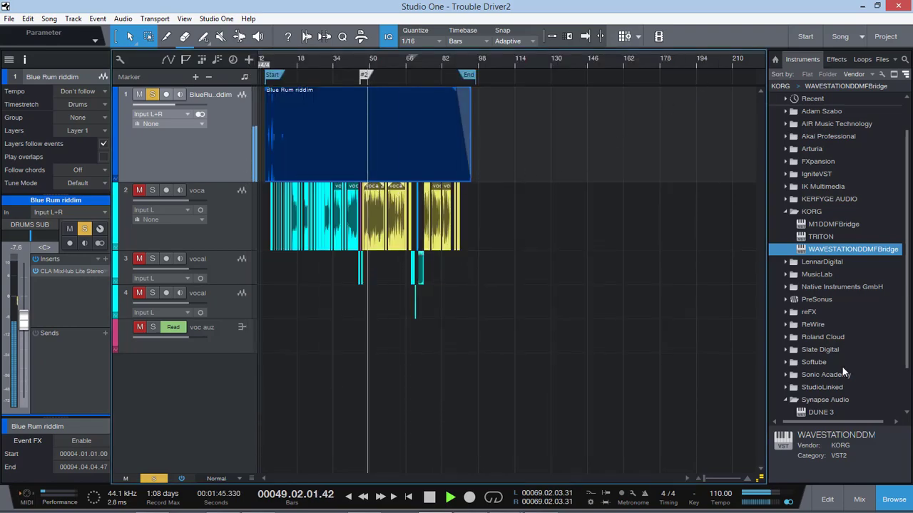
left_click(859, 499)
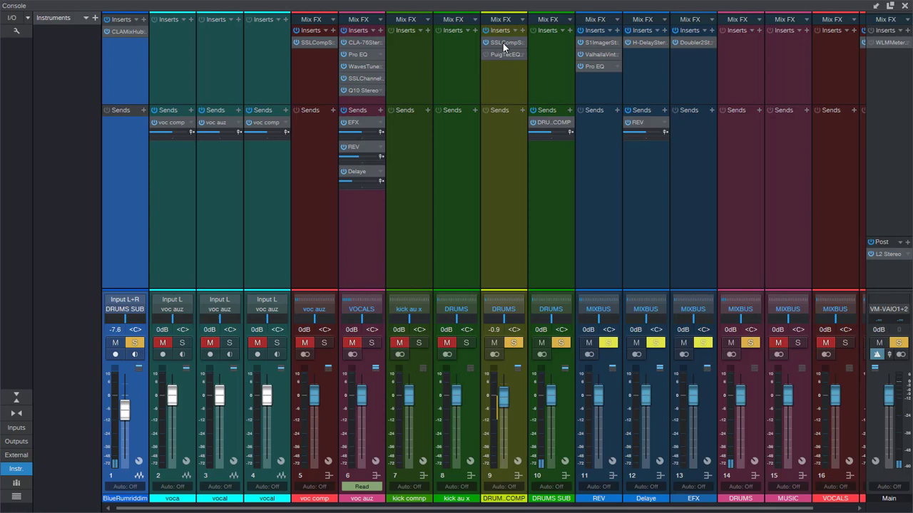
- Check the SSLComp on DRUM COMP, unsolo the tracks, and reopen the Console
double_click(506, 42)
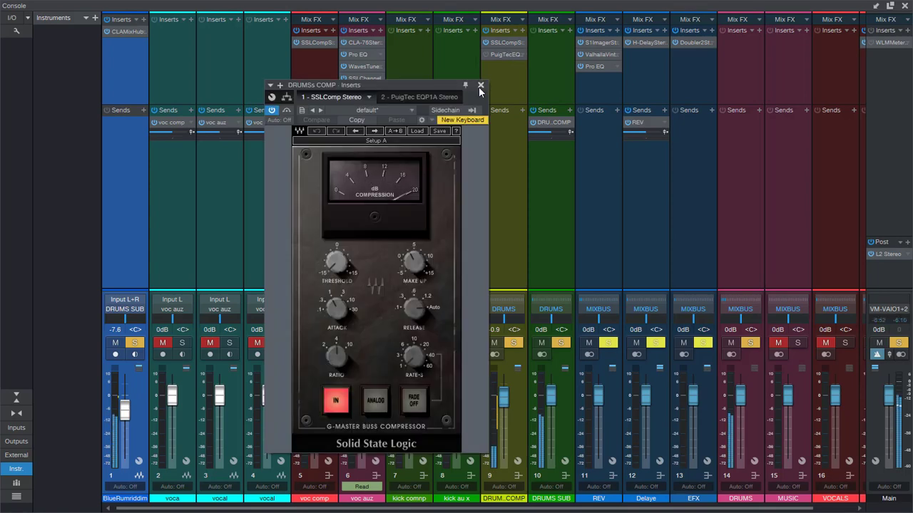
left_click(480, 86)
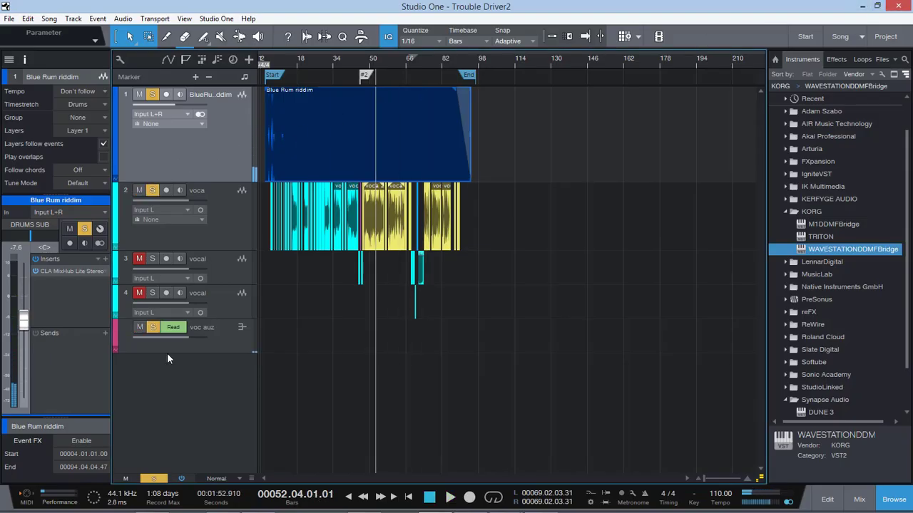
left_click(196, 190)
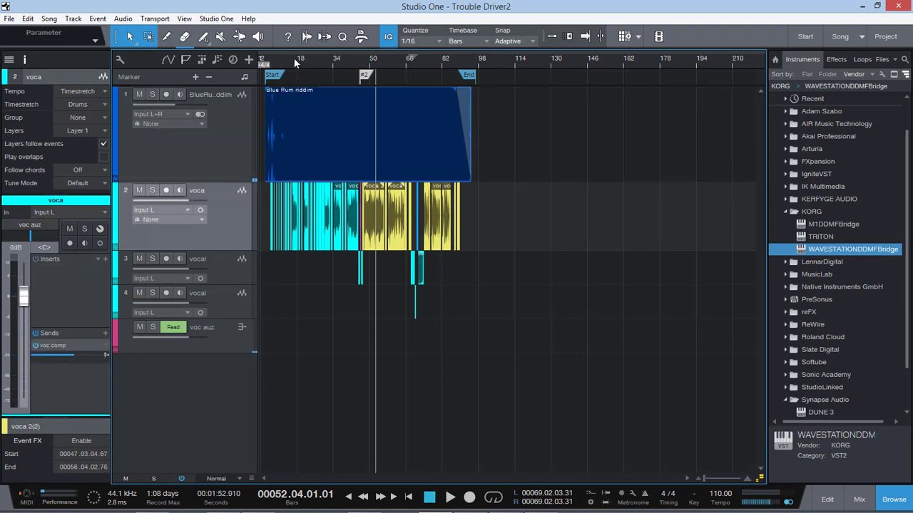
left_click(348, 68)
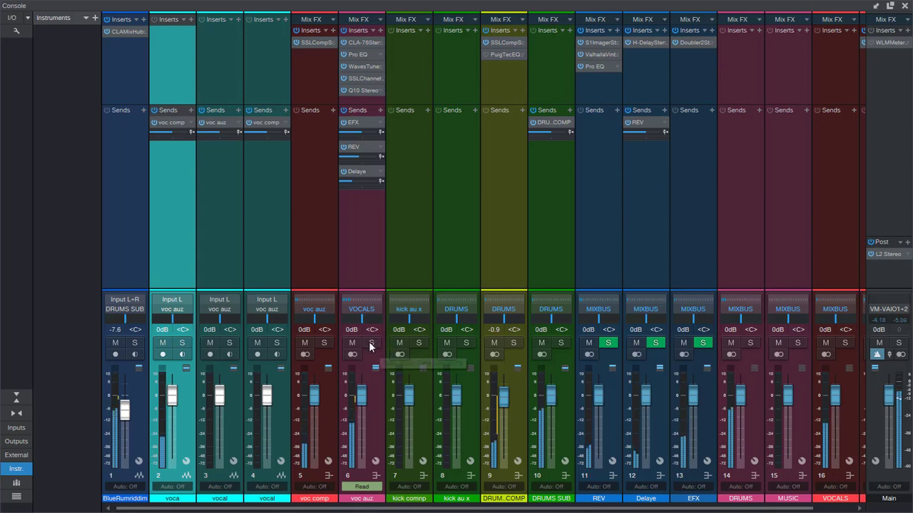
mouse_move(370, 349)
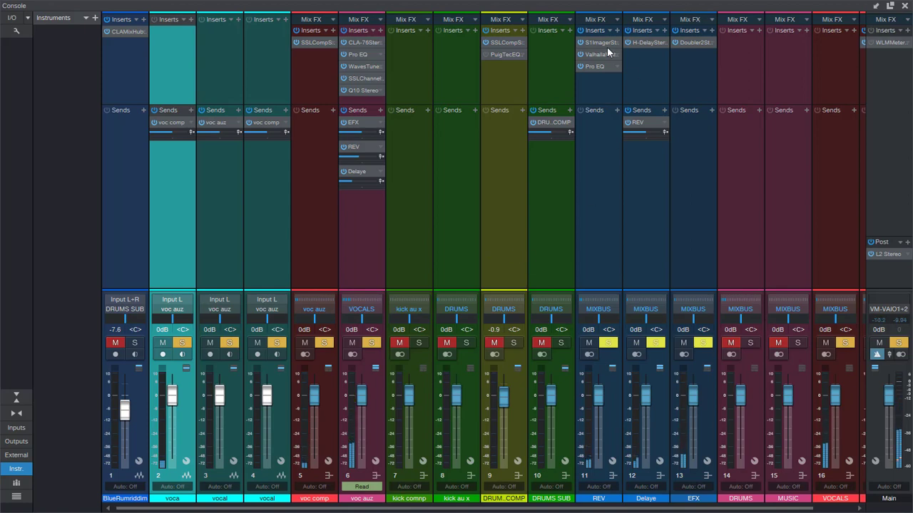
double_click(599, 54)
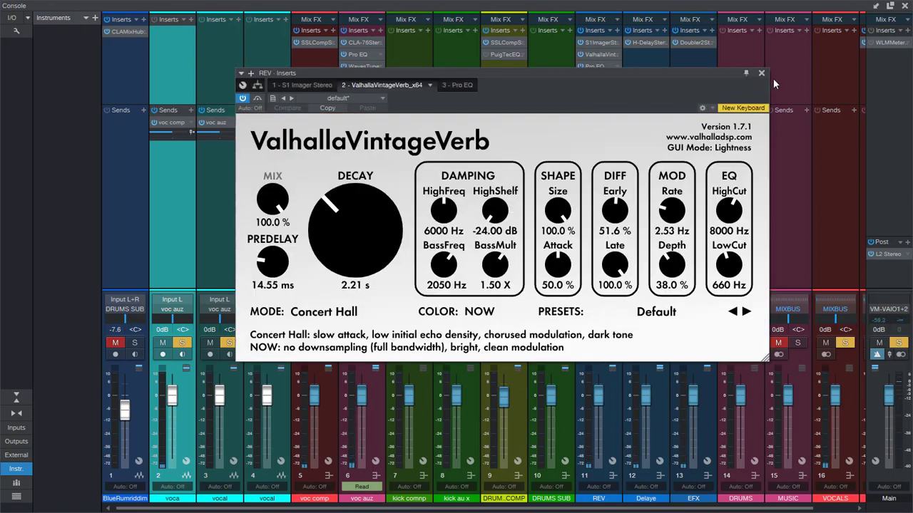
mouse_move(444, 210)
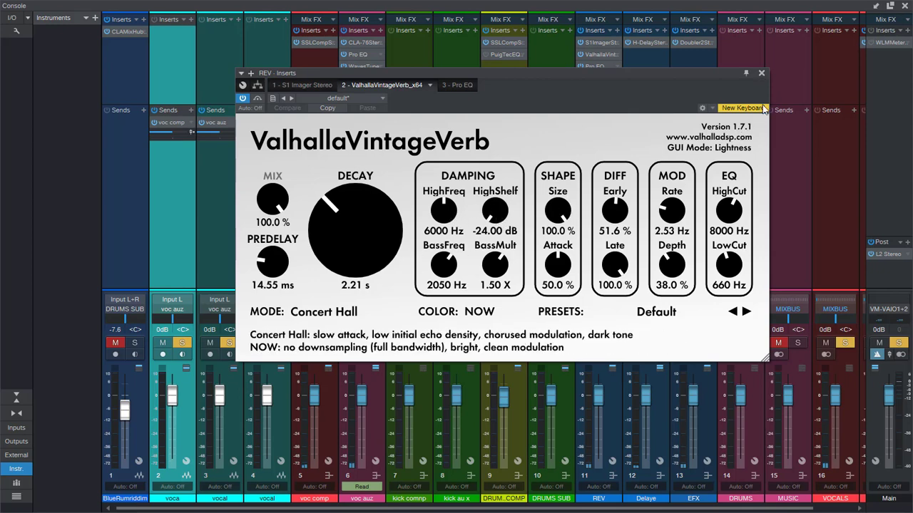
left_click(761, 73)
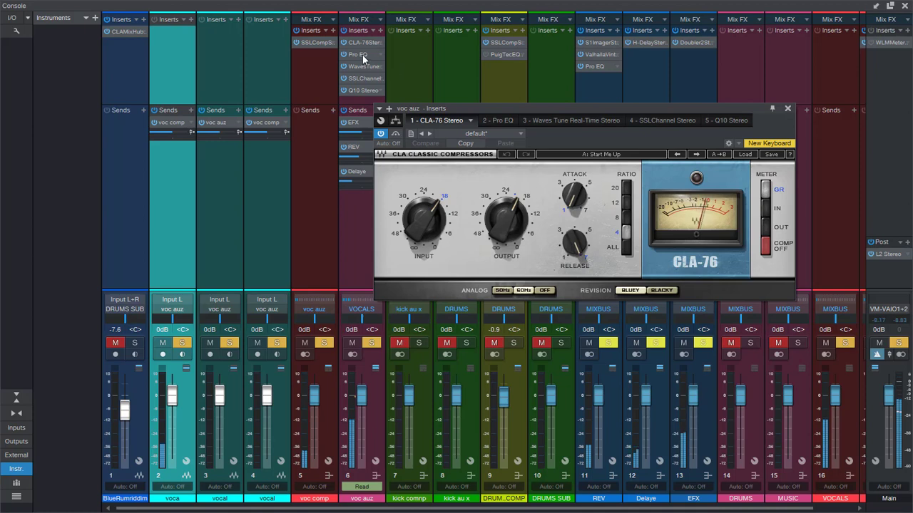
mouse_move(361, 60)
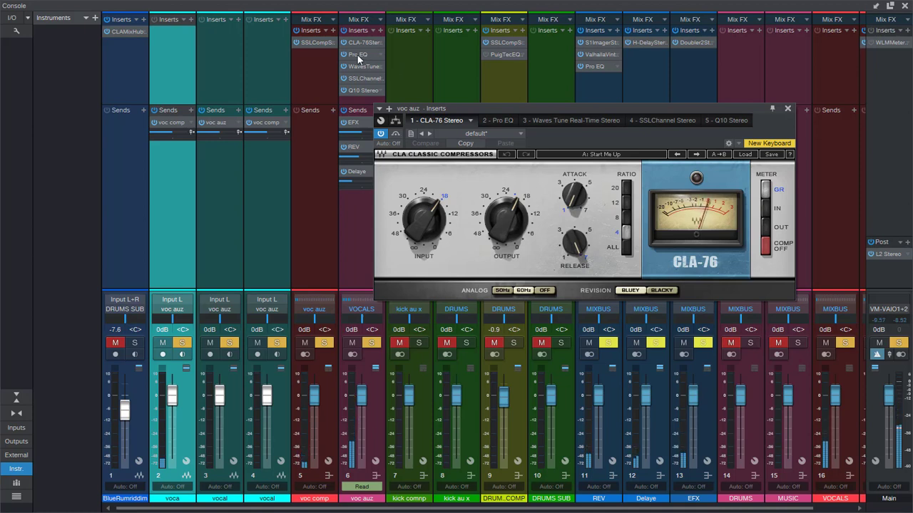
- Show the voc auz bus's Pro EQ curve, then step to its SSL Channel strip
left_click(498, 120)
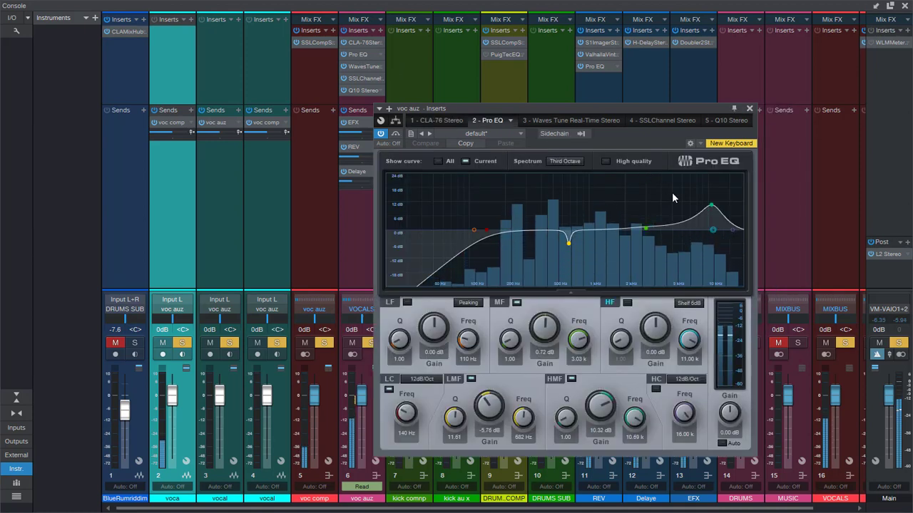
left_click(527, 161)
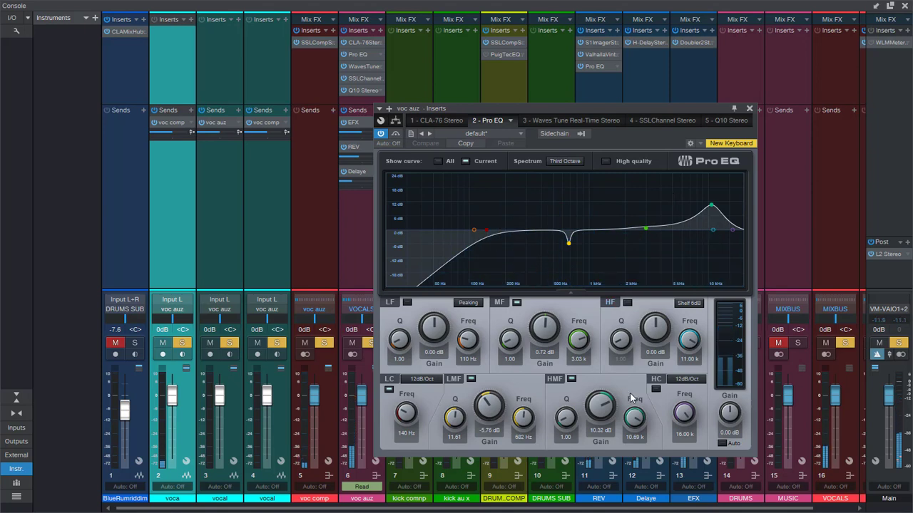
left_click(750, 108)
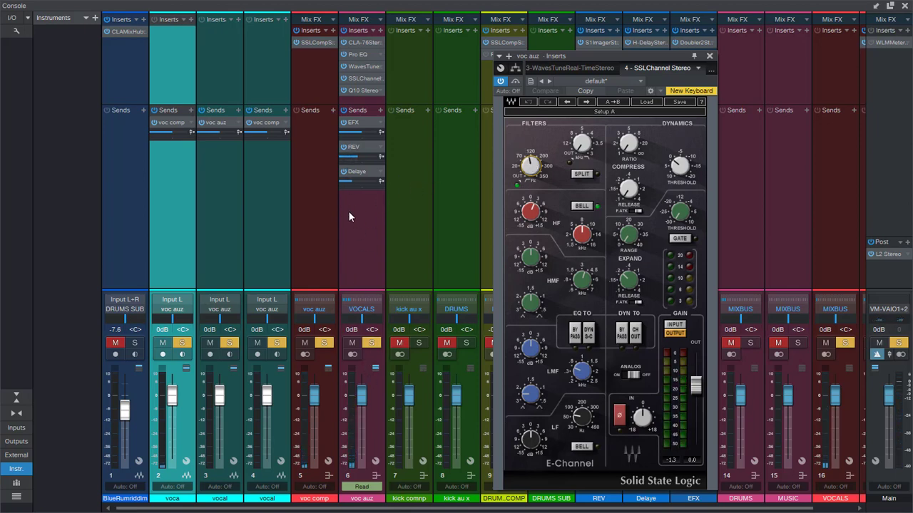
mouse_move(483, 200)
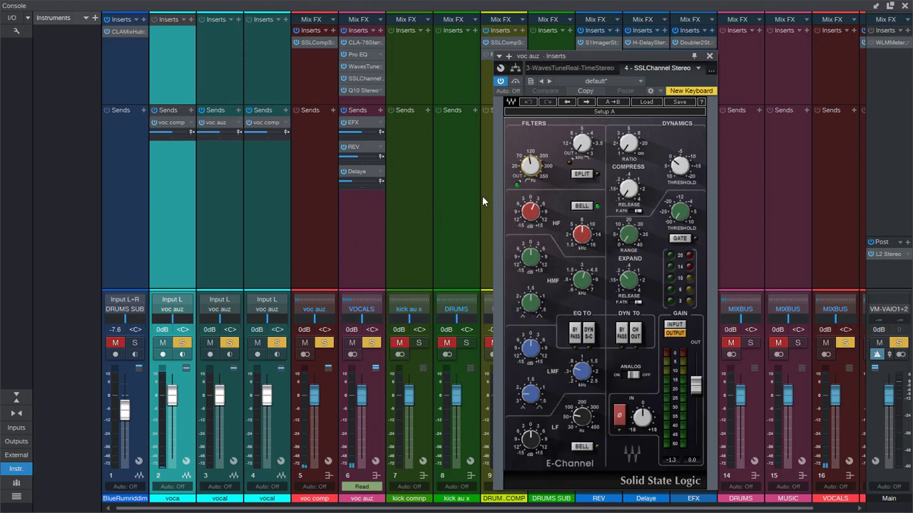
mouse_move(546, 262)
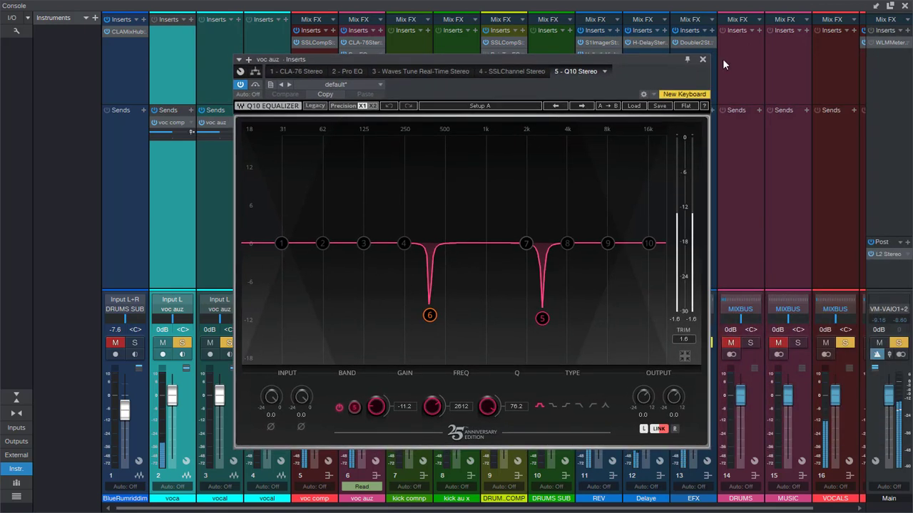
- Close the voc auz Inserts window after viewing the SSLChannel and Q10 EQ
left_click(702, 59)
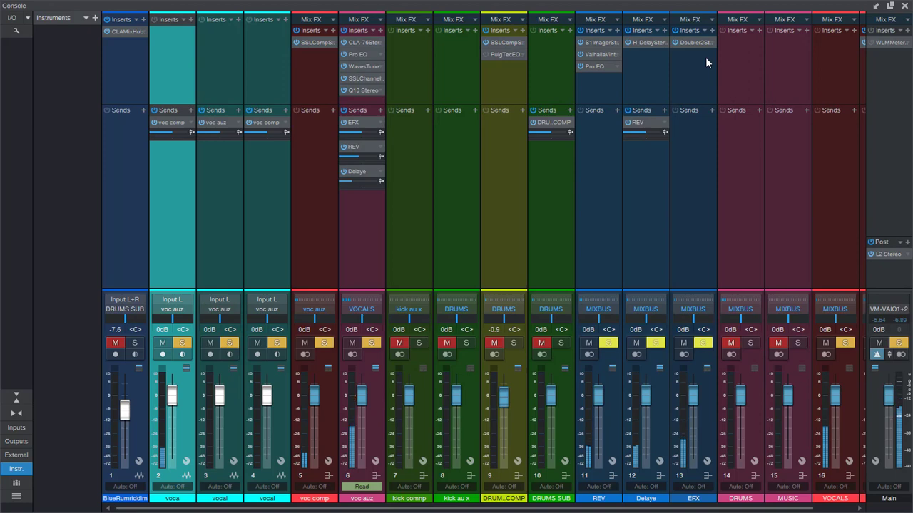
- View the H-Delay on the delay bus, close it, then close the Console
double_click(648, 42)
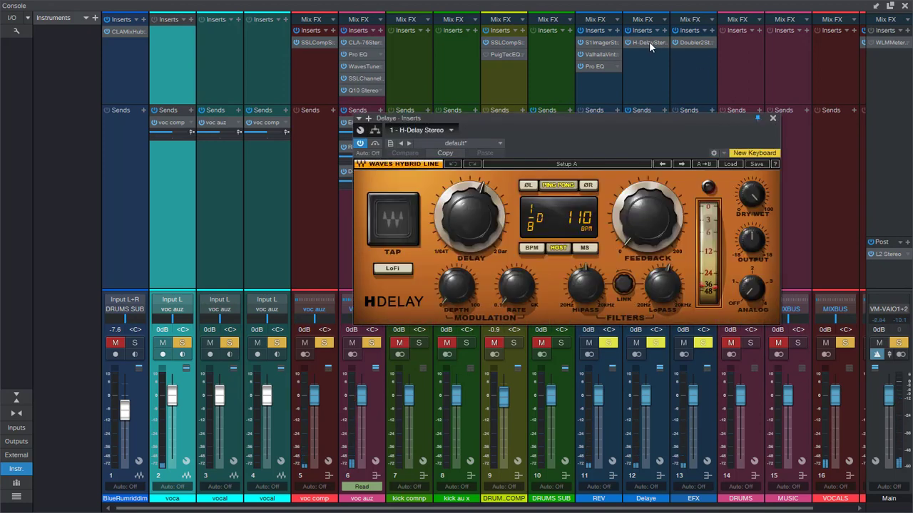
mouse_move(792, 145)
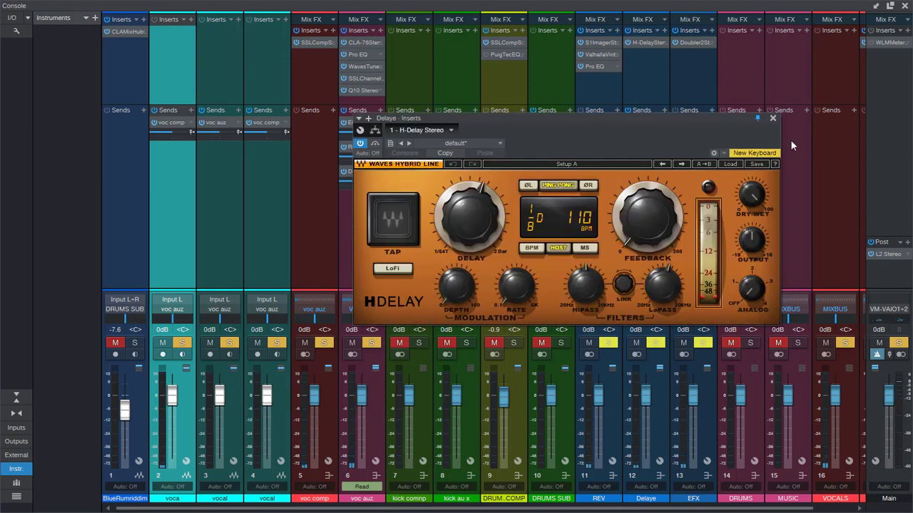
left_click(772, 117)
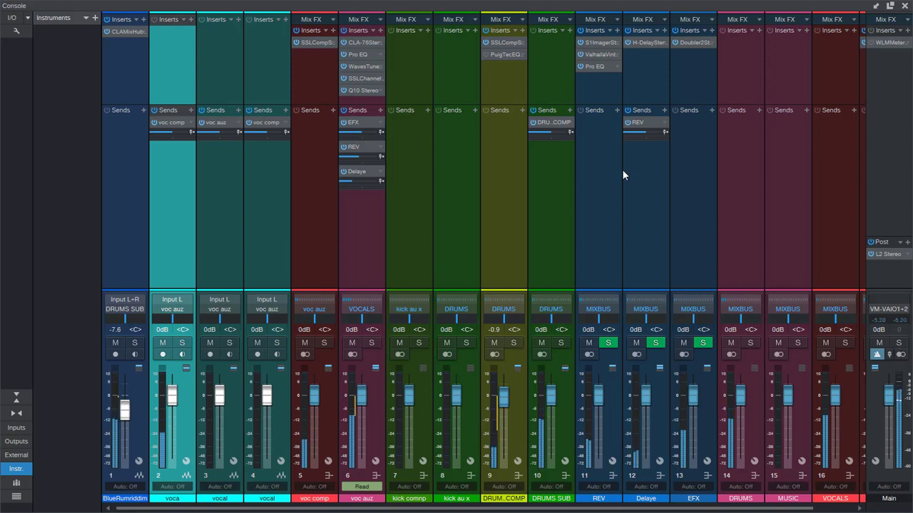
mouse_move(538, 214)
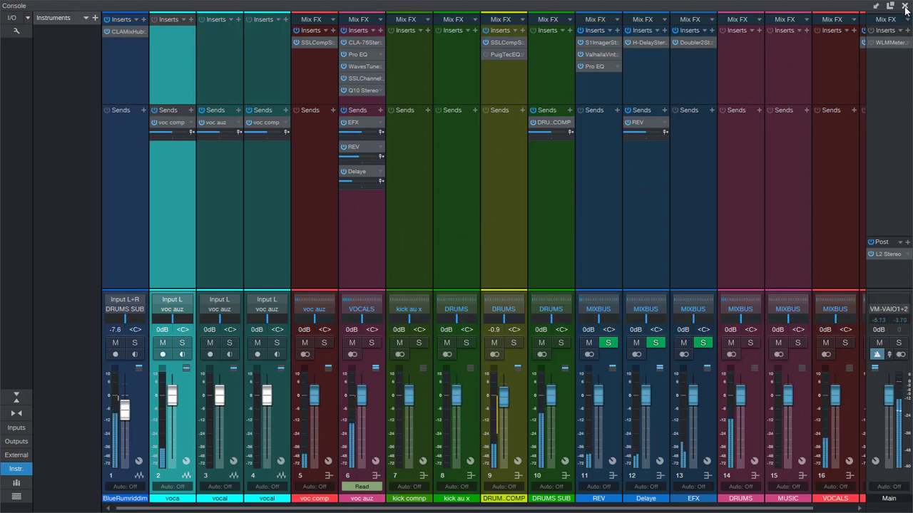
left_click(906, 8)
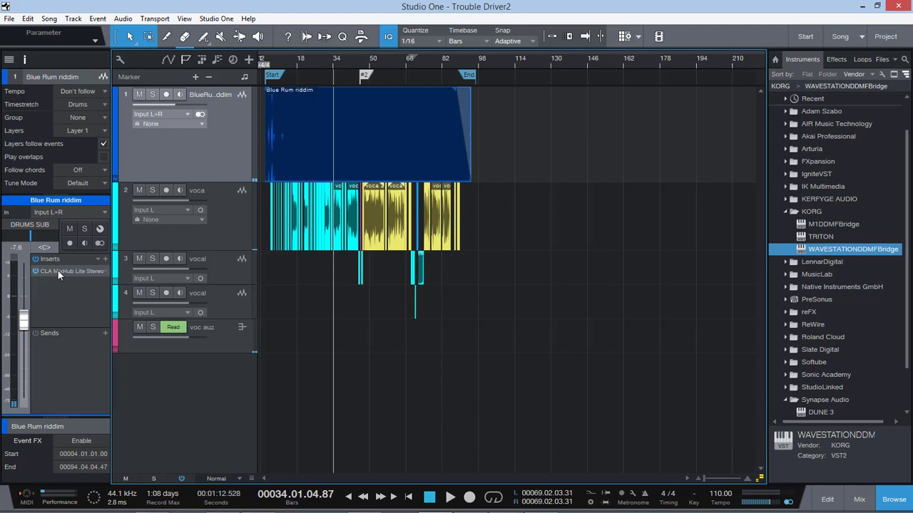
- Review the CLA MixHub Lite Stereo on the Blue Rum riddim track, then close it
double_click(68, 271)
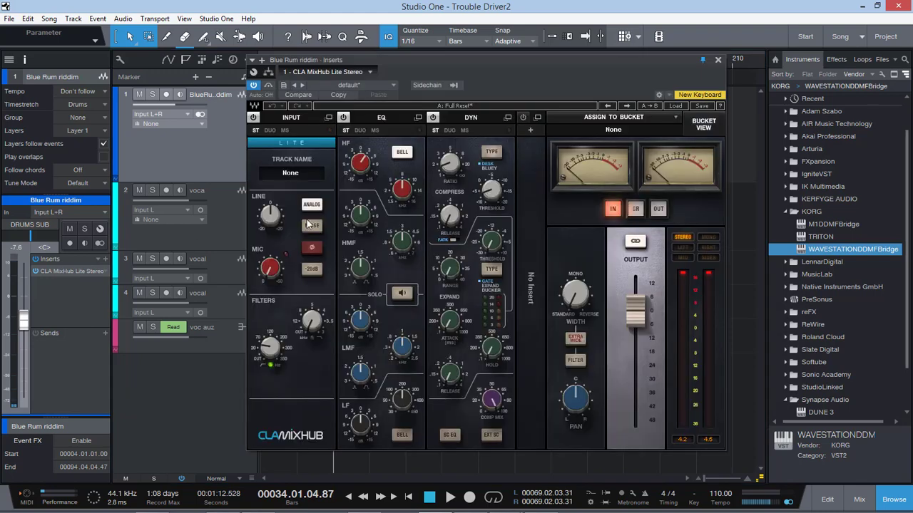
mouse_move(424, 217)
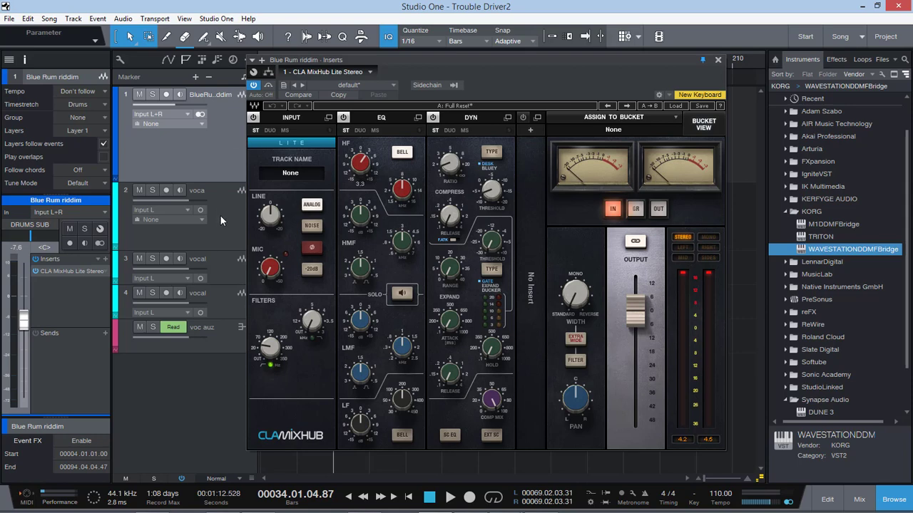
mouse_move(104, 260)
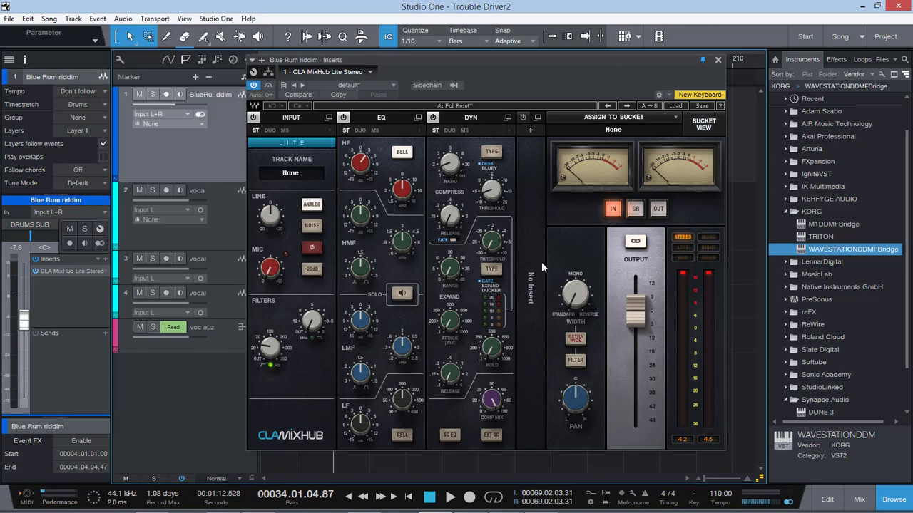
left_click(718, 59)
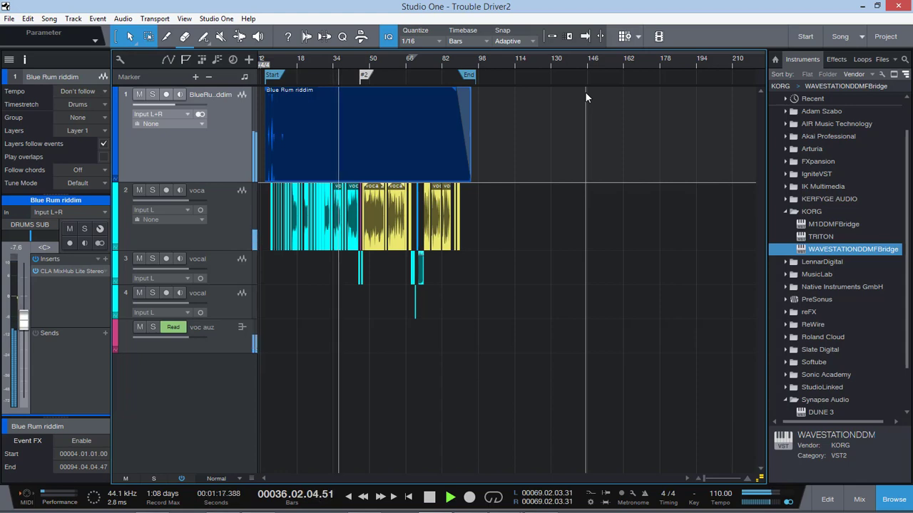
left_click(450, 497)
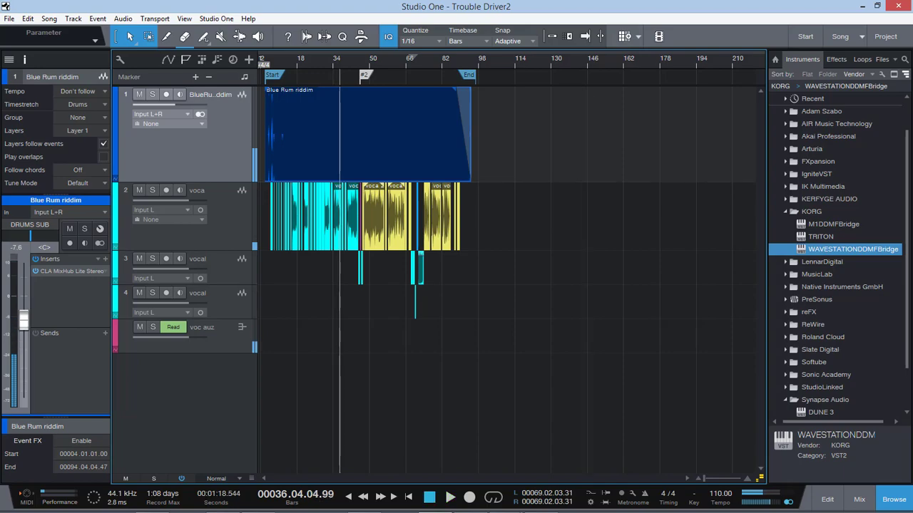
left_click(853, 498)
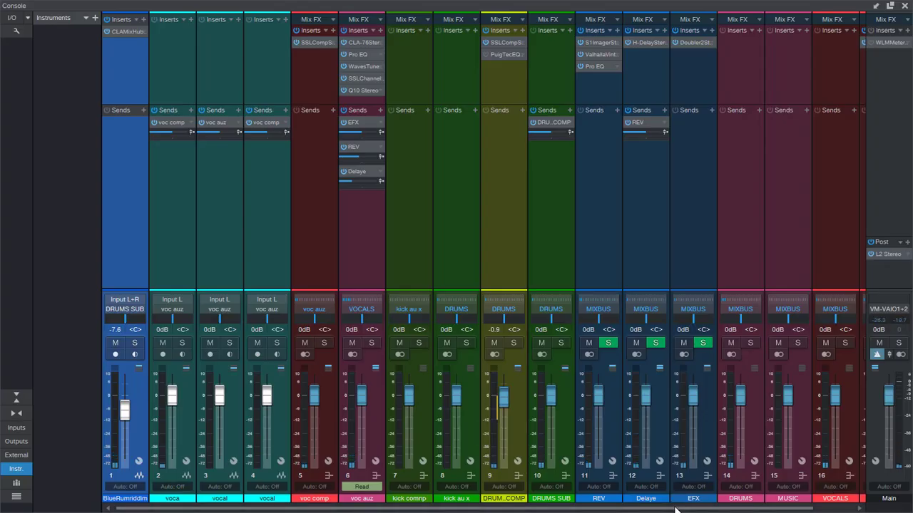
scroll("right", 3)
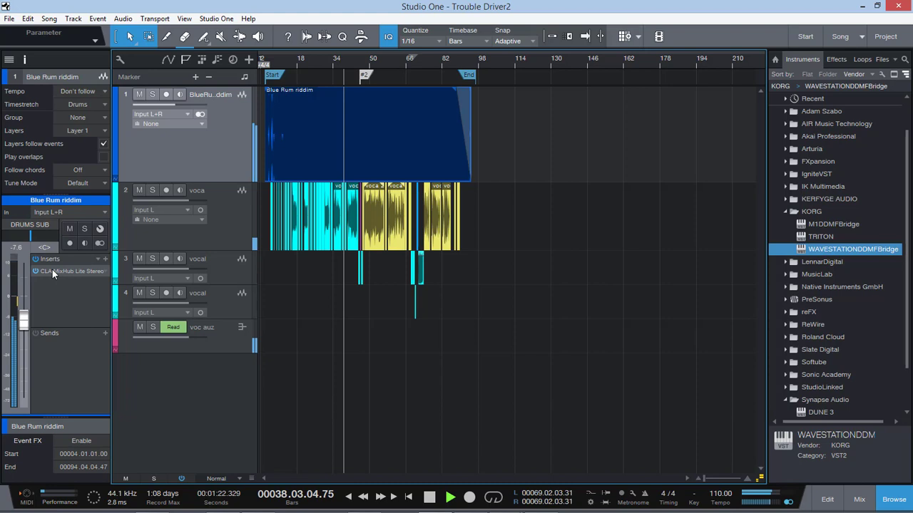
double_click(71, 271)
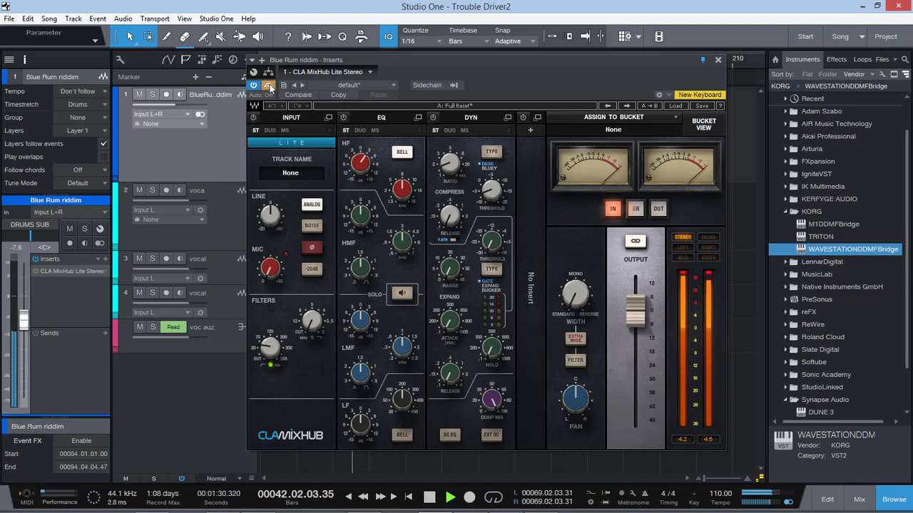
left_click(450, 497)
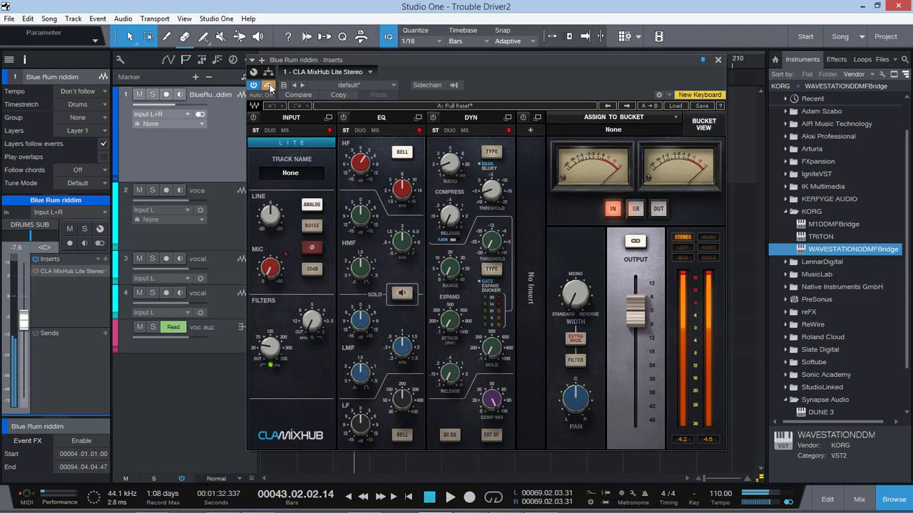
left_click(450, 497)
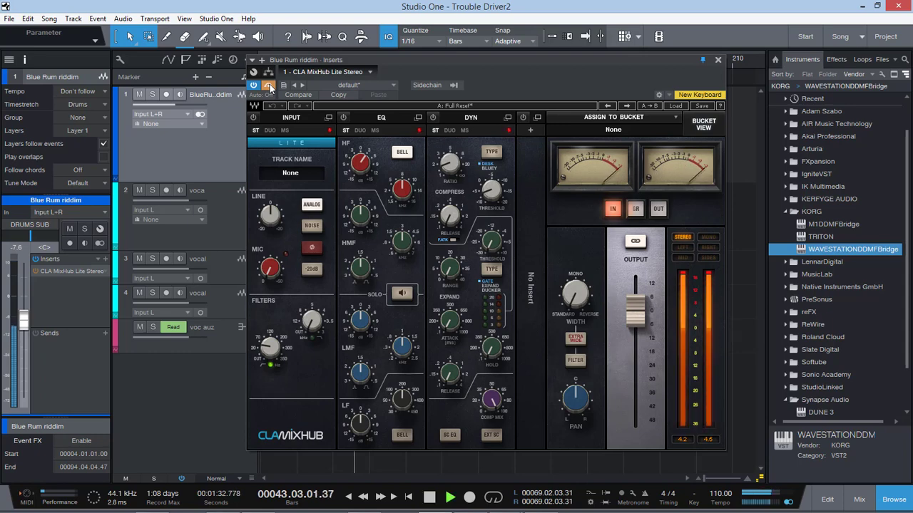
left_click(429, 497)
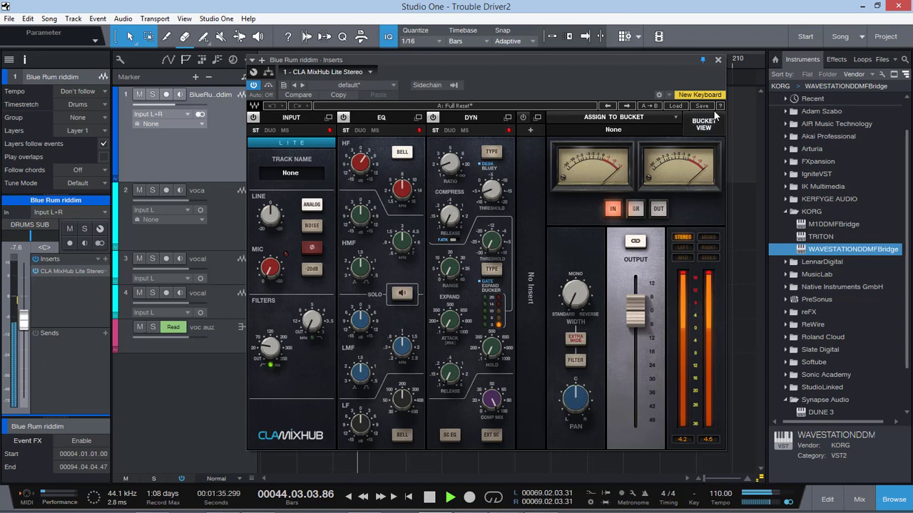
left_click(718, 60)
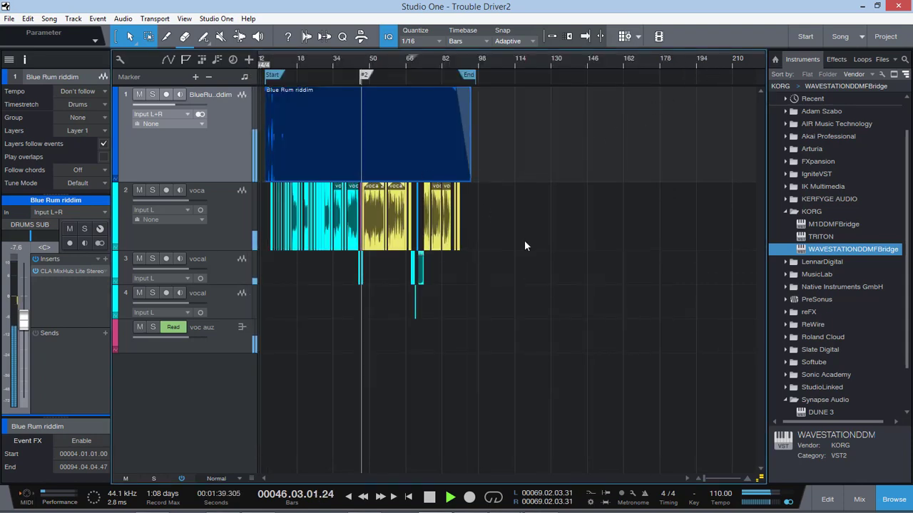
- Zoom the timeline in and back out, then mute track 2 'voca'
left_click(450, 497)
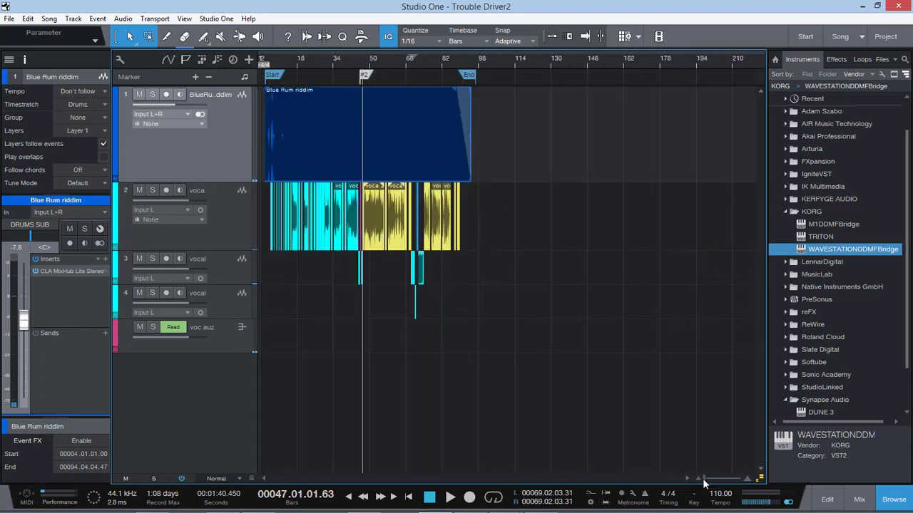
mouse_move(383, 65)
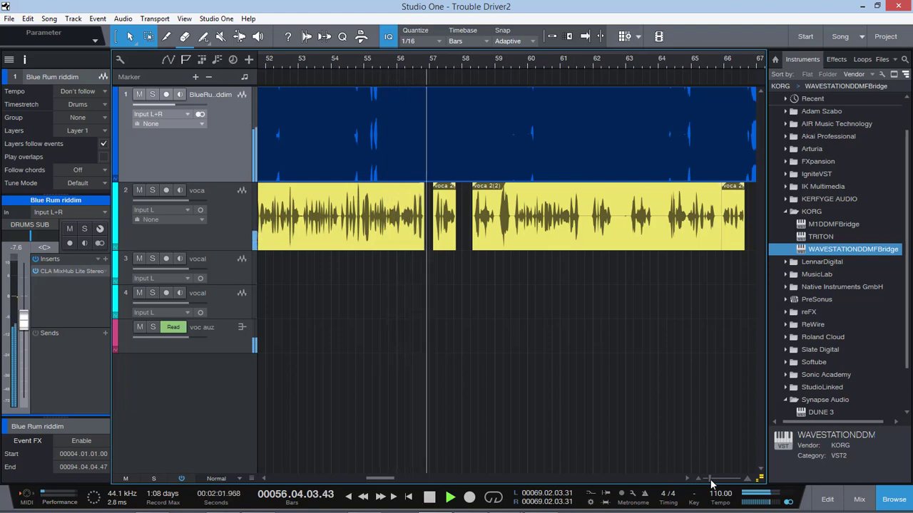
left_click(450, 497)
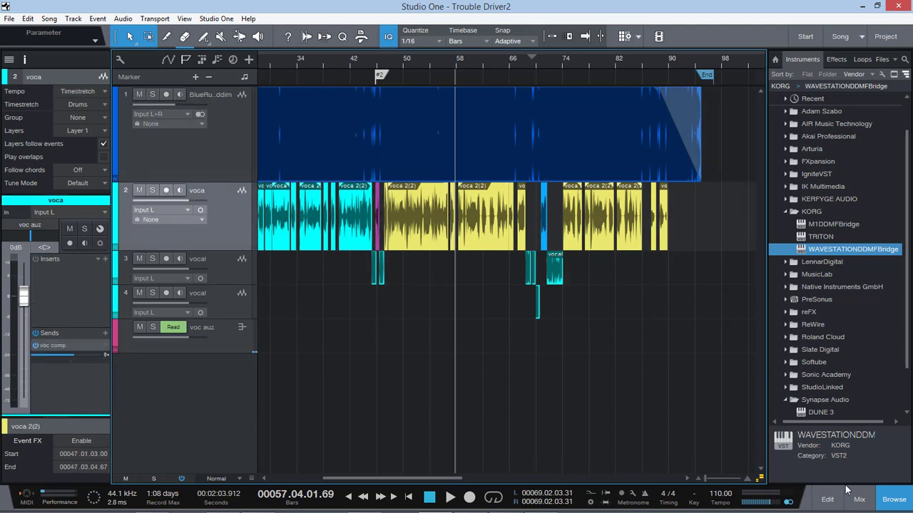
left_click(859, 499)
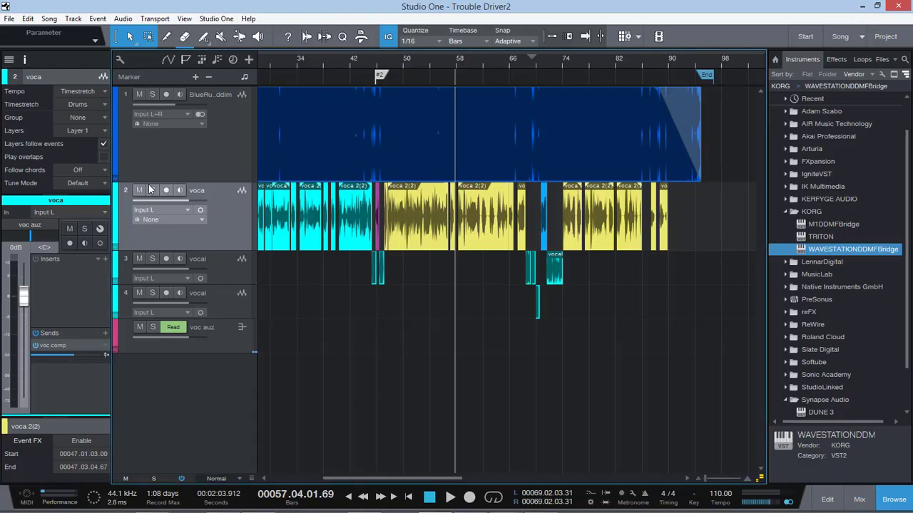
left_click(140, 189)
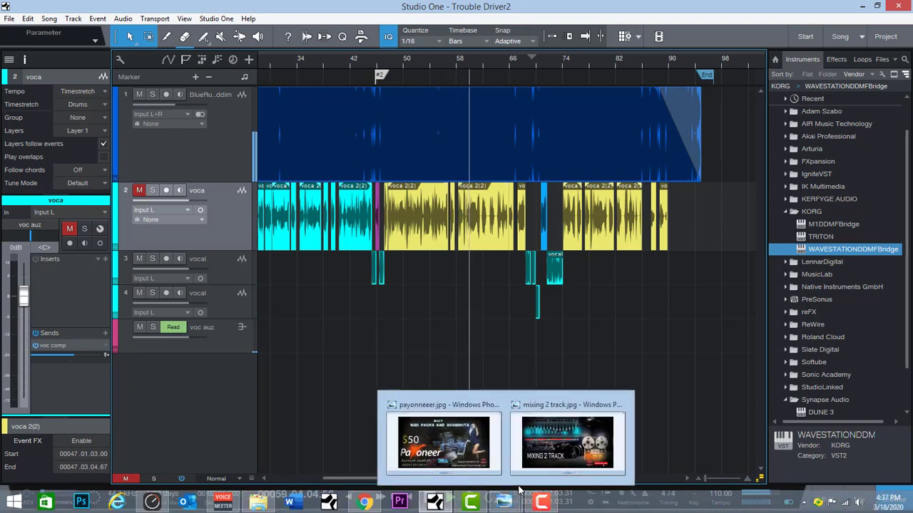
- Open the payonneer.jpg MIDI packs and soundkits advert in Windows Photo Viewer
left_click(443, 442)
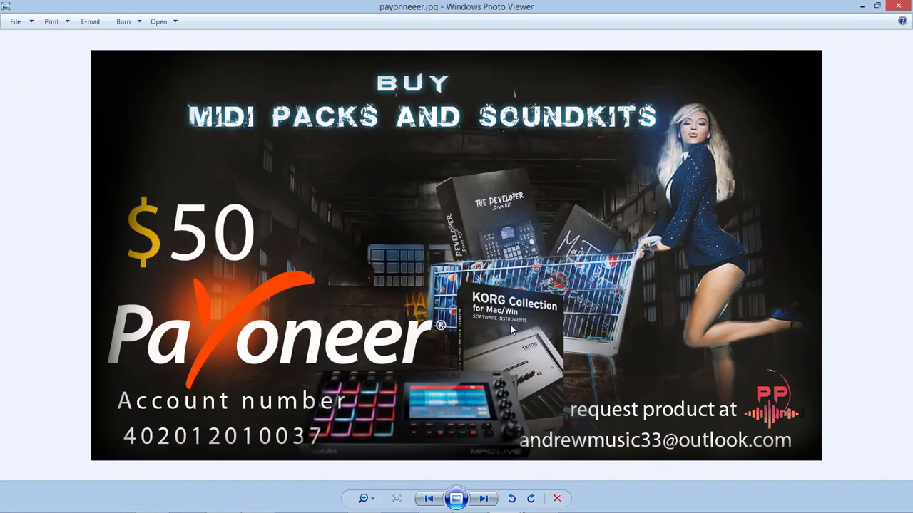
mouse_move(196, 255)
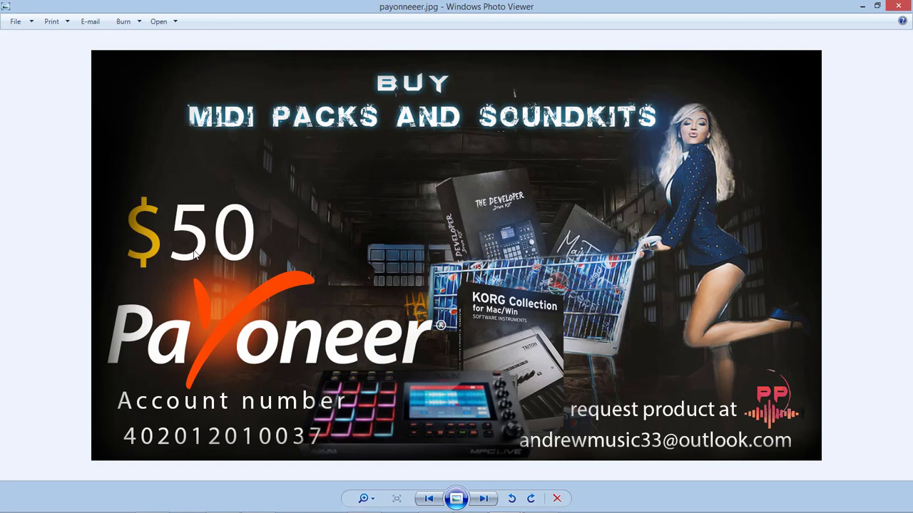
mouse_move(229, 300)
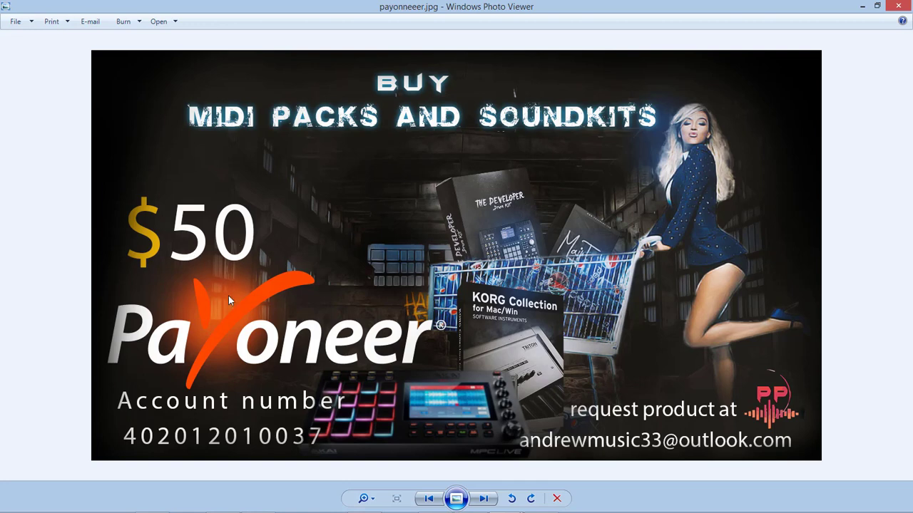
mouse_move(839, 17)
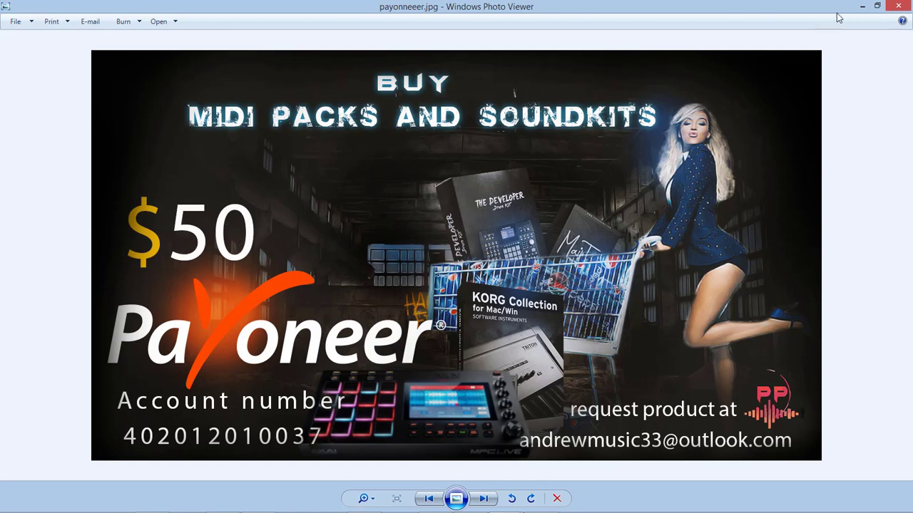